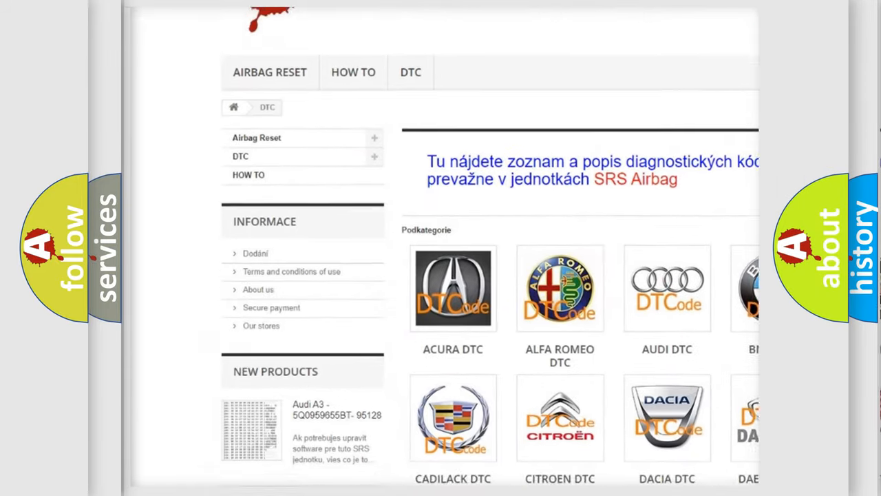
scroll("down", 3)
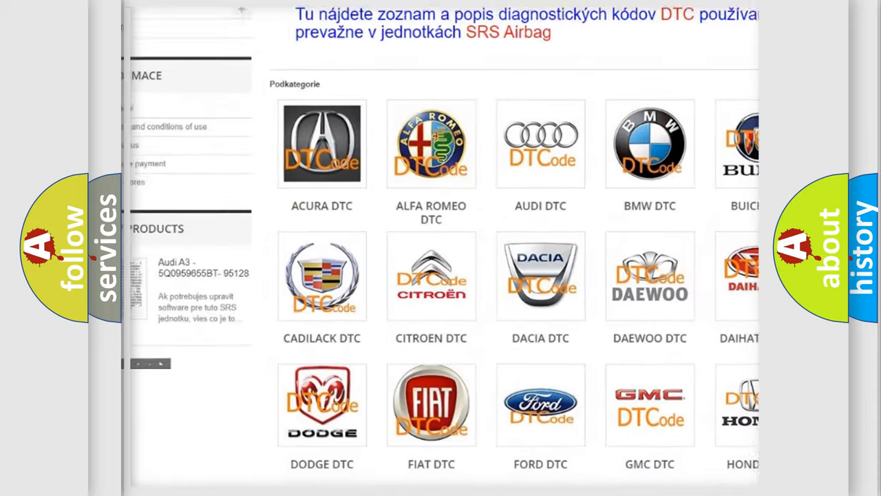
scroll("down", 3)
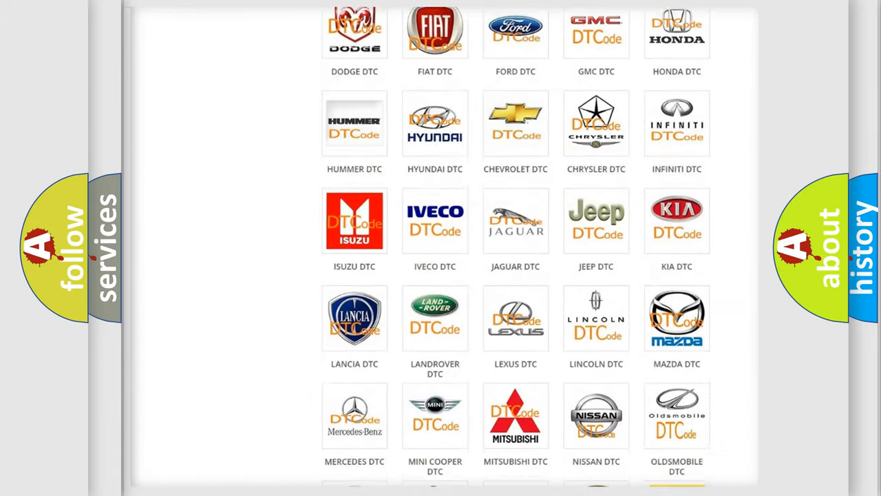
scroll("down", 3)
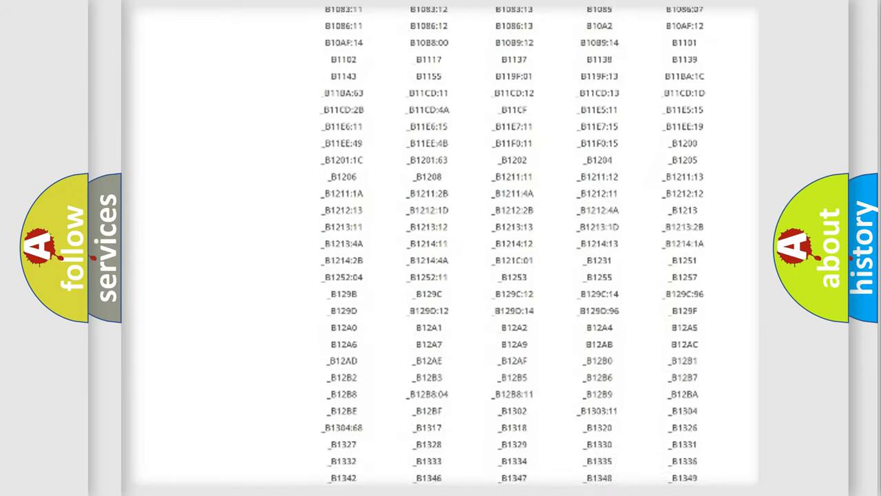
scroll("down", 3)
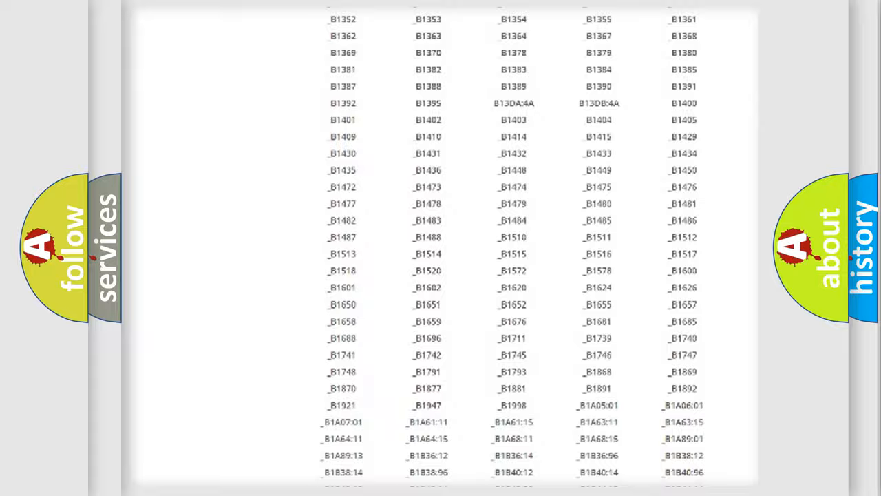